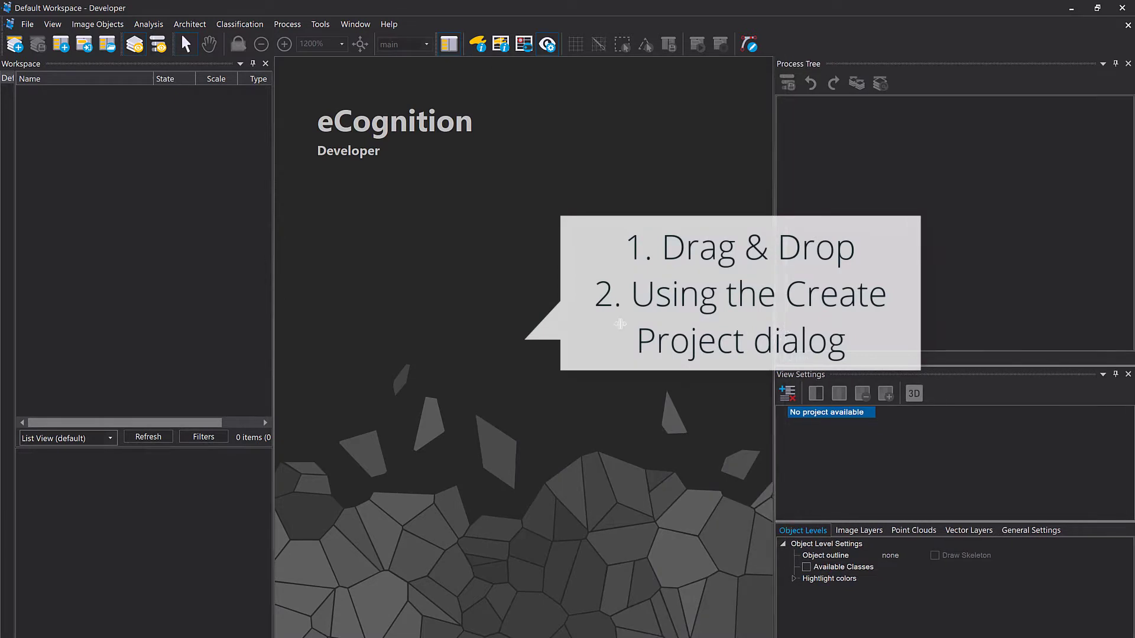
pyautogui.moveTo(382, 203)
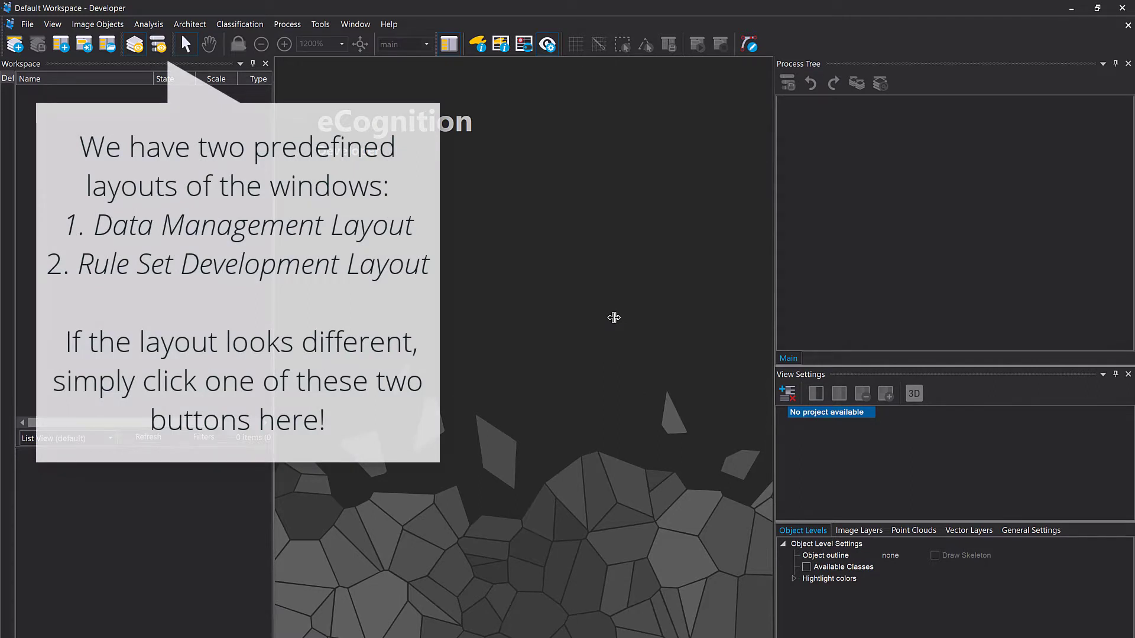
pyautogui.moveTo(18, 183)
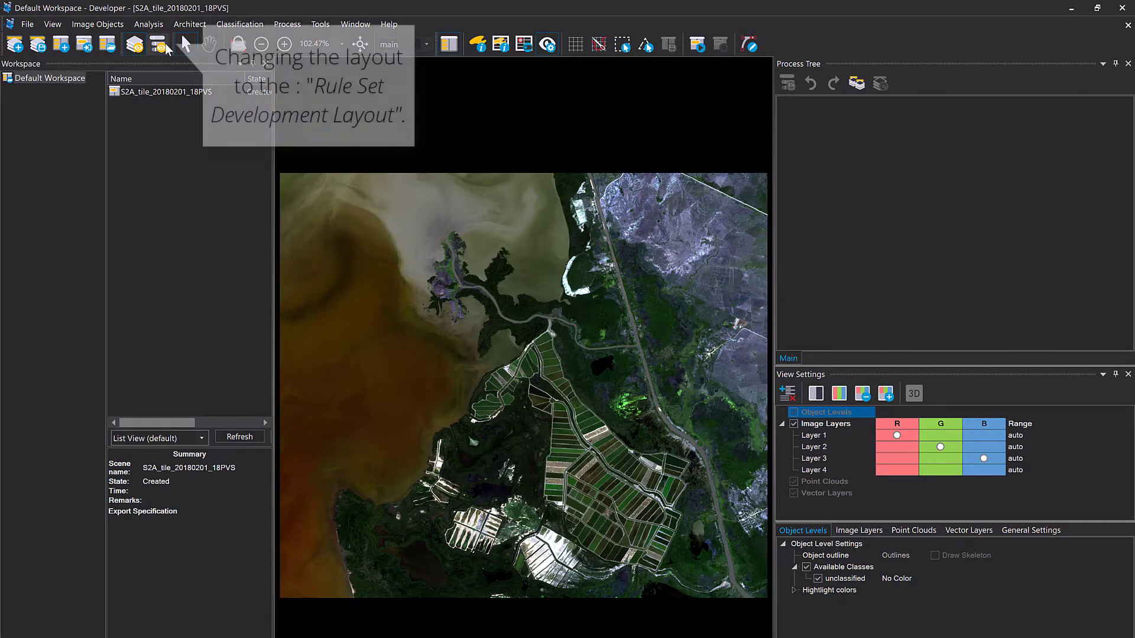
# - Switch to the rule set development arrangement and equalize the display by standard deviation 2.00
pyautogui.click(158, 43)
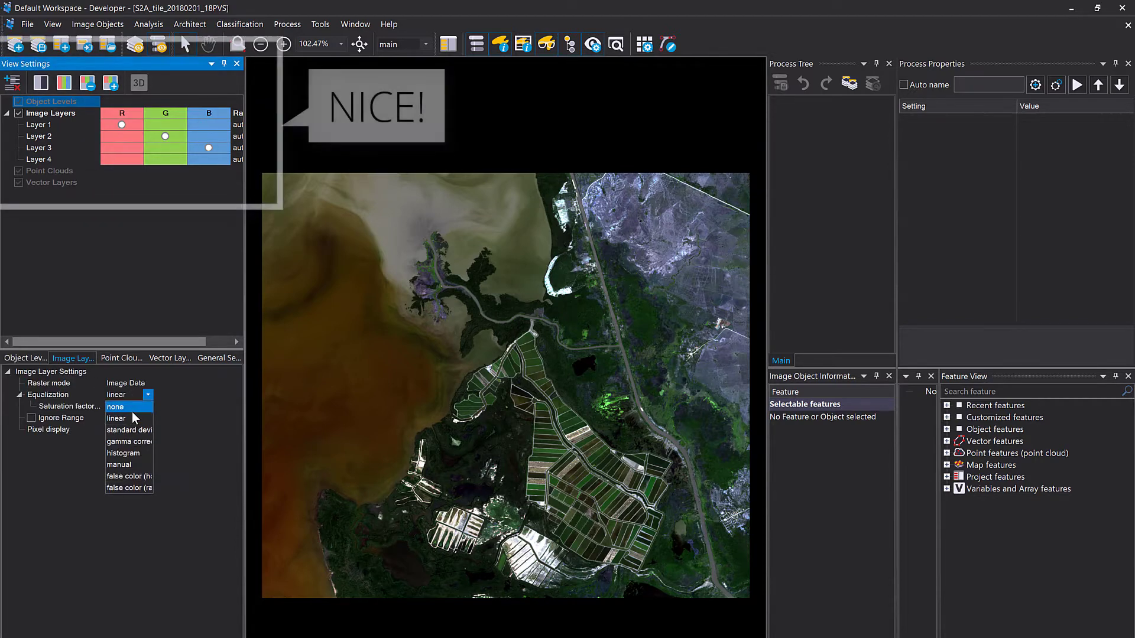
pyautogui.click(129, 430)
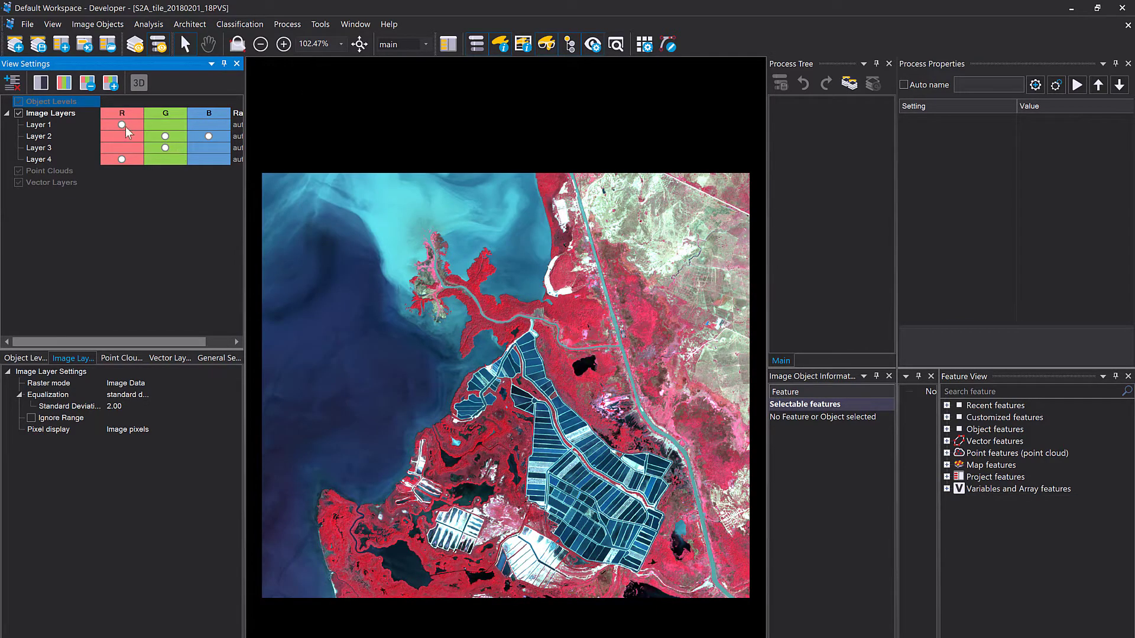
# - Cycle through single greyscale layers, then mix the layers into a false colour composite
pyautogui.click(40, 81)
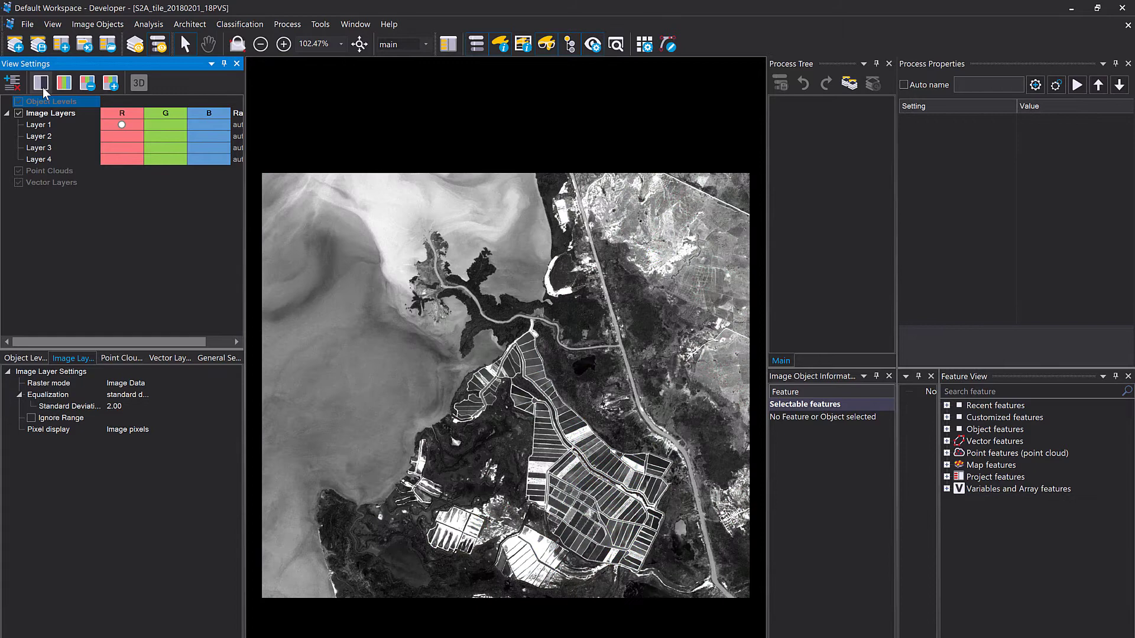
pyautogui.click(111, 83)
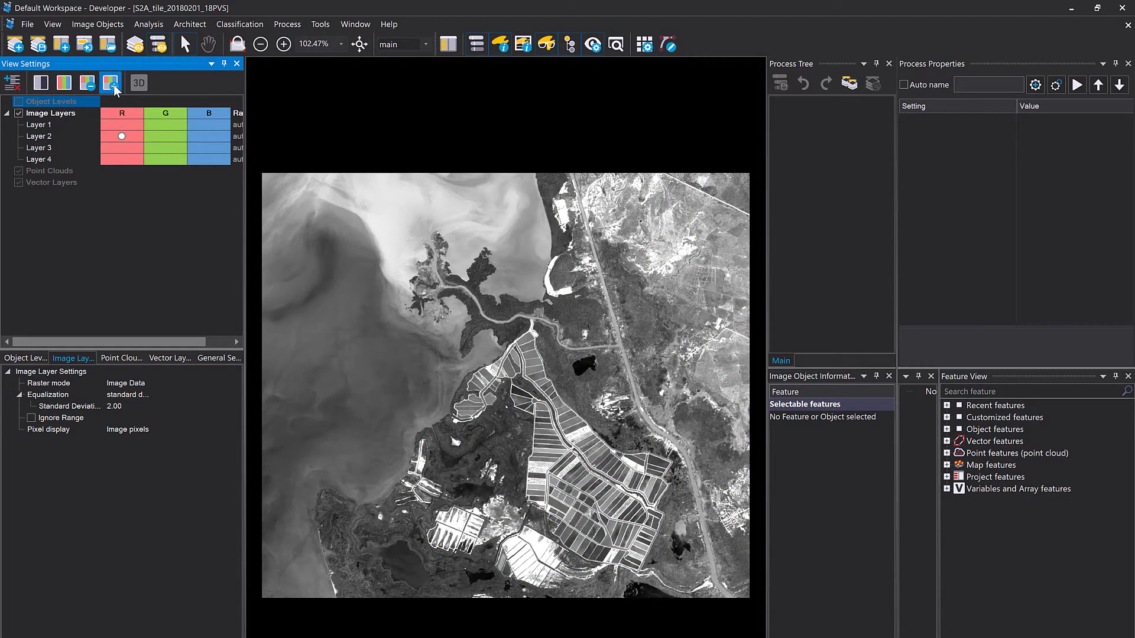
pyautogui.click(122, 159)
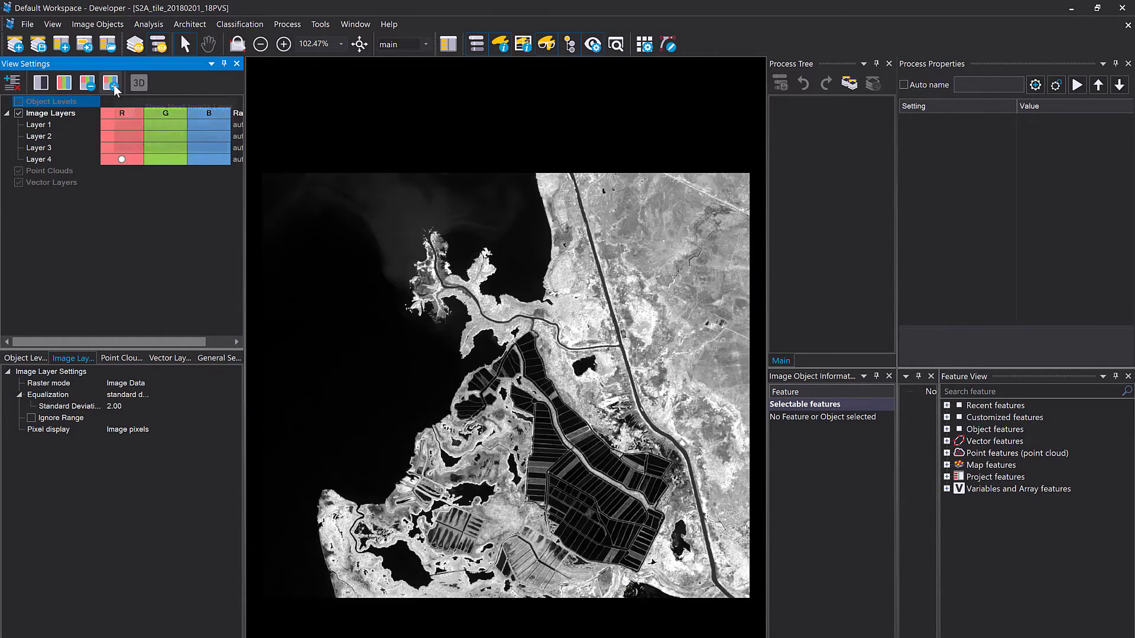
pyautogui.click(111, 82)
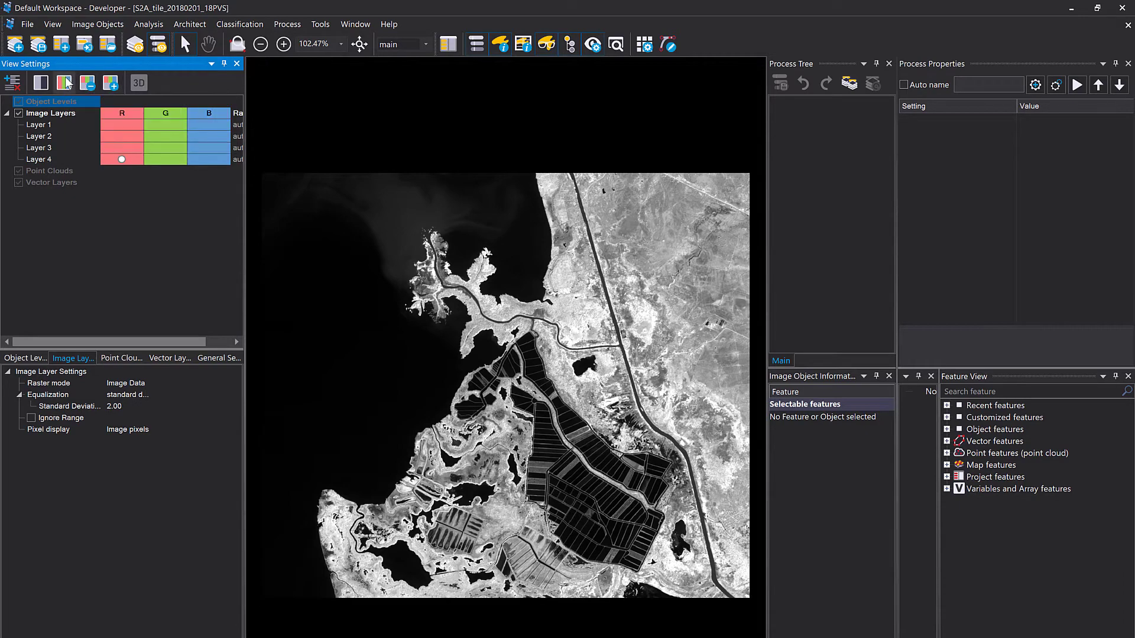
pyautogui.click(109, 82)
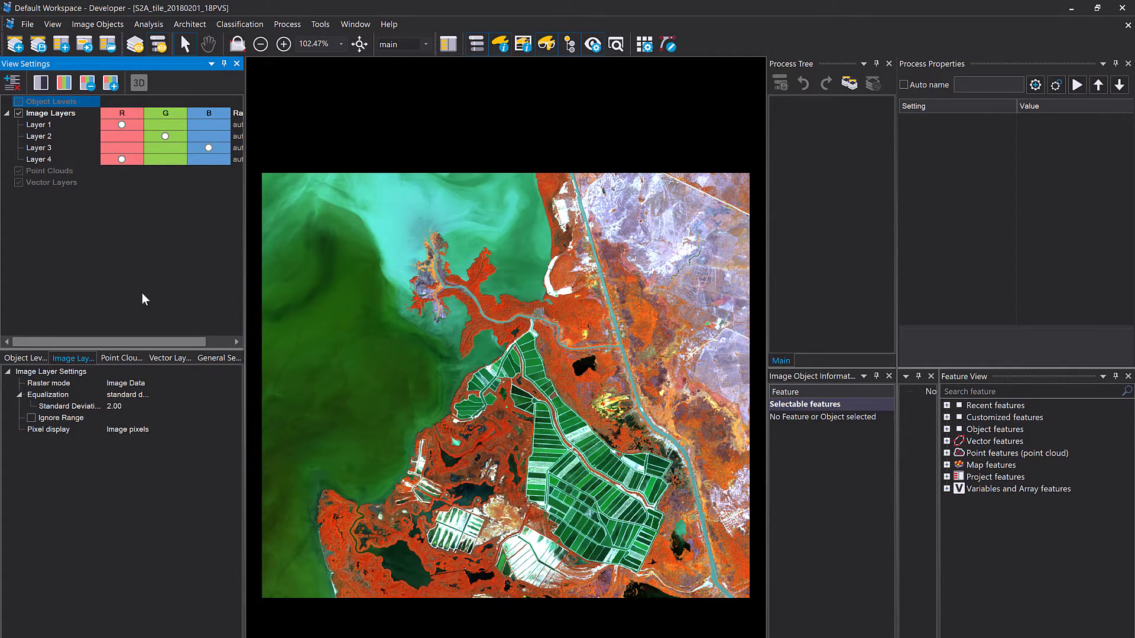
pyautogui.moveTo(50, 130)
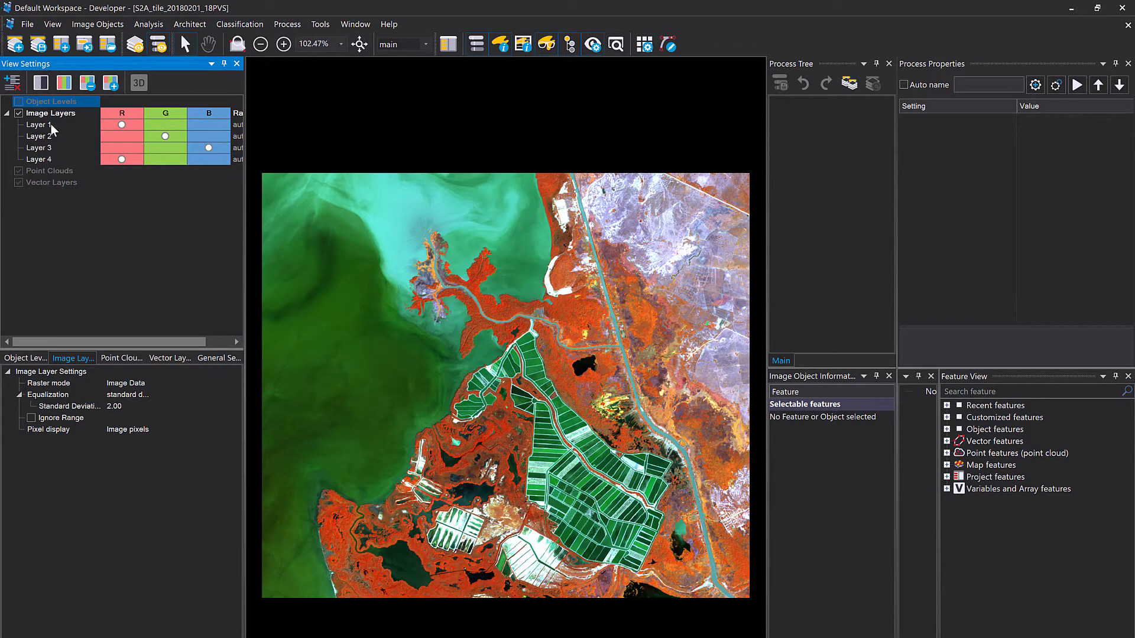
# - Save the workspace to a permanent location, leaving an empty New Workspace
pyautogui.click(37, 124)
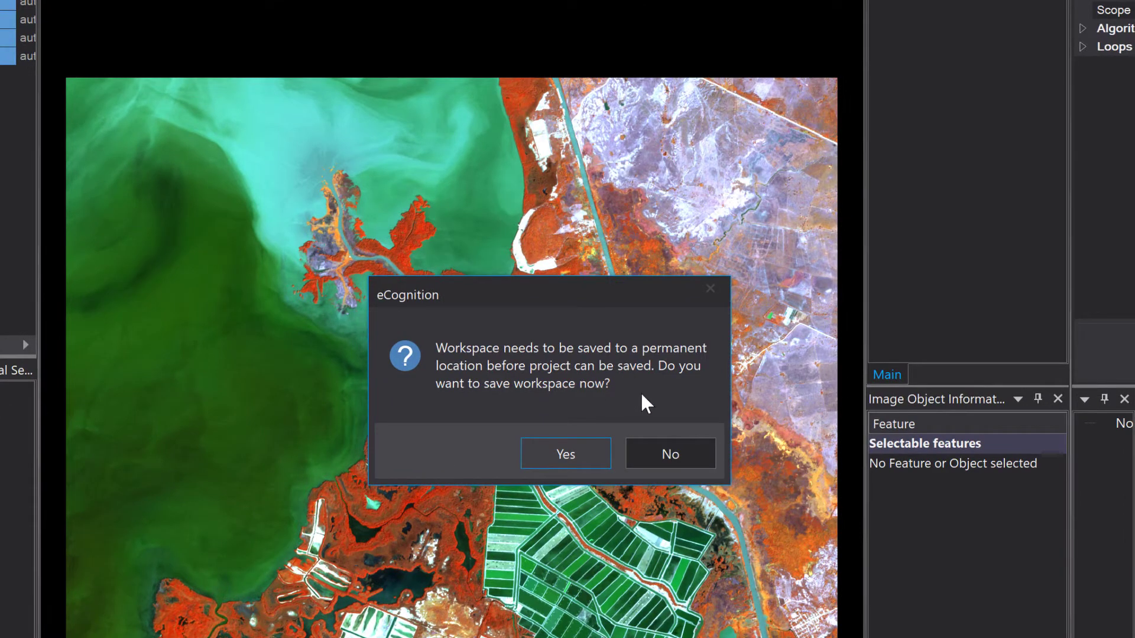
pyautogui.click(565, 454)
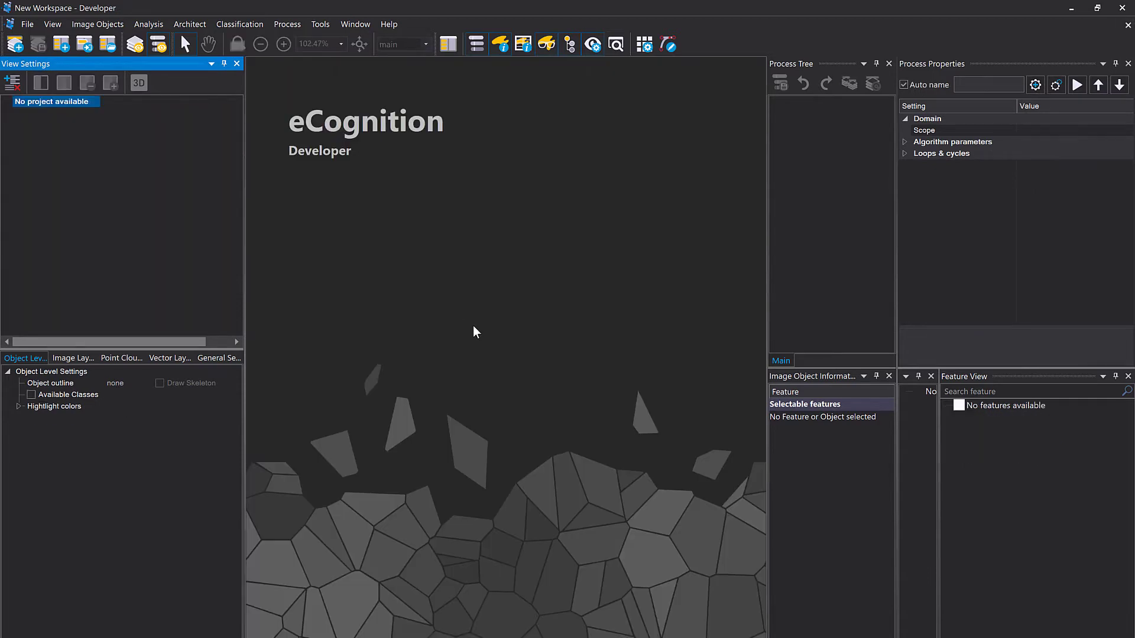
# - Start a new project and load the Sentinel-2 TIFF into it
pyautogui.click(27, 24)
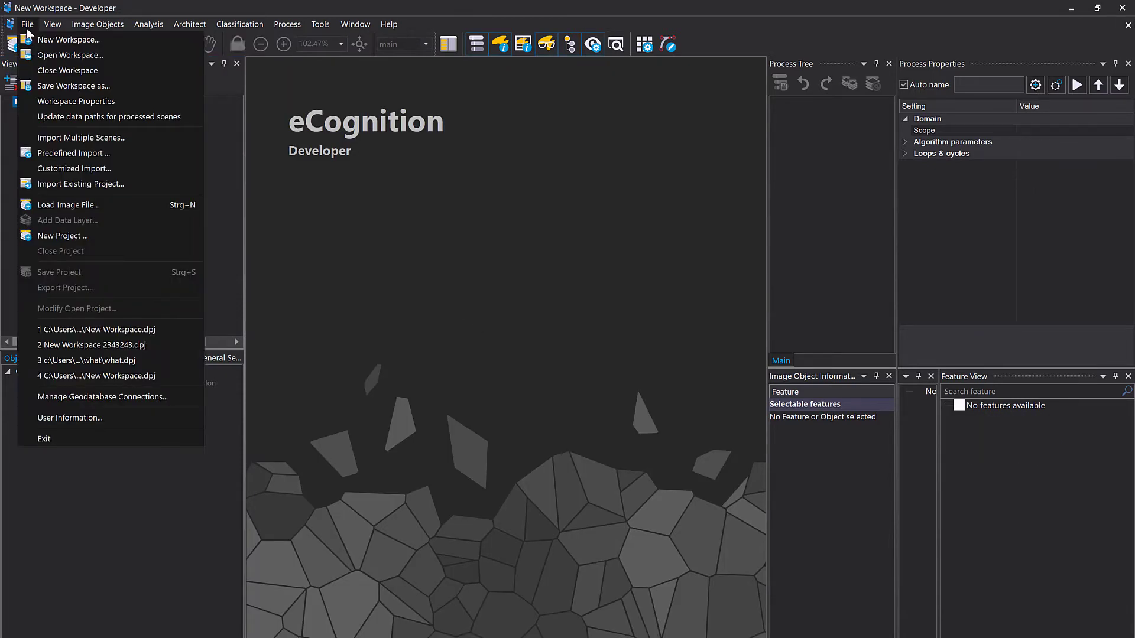
pyautogui.moveTo(95, 226)
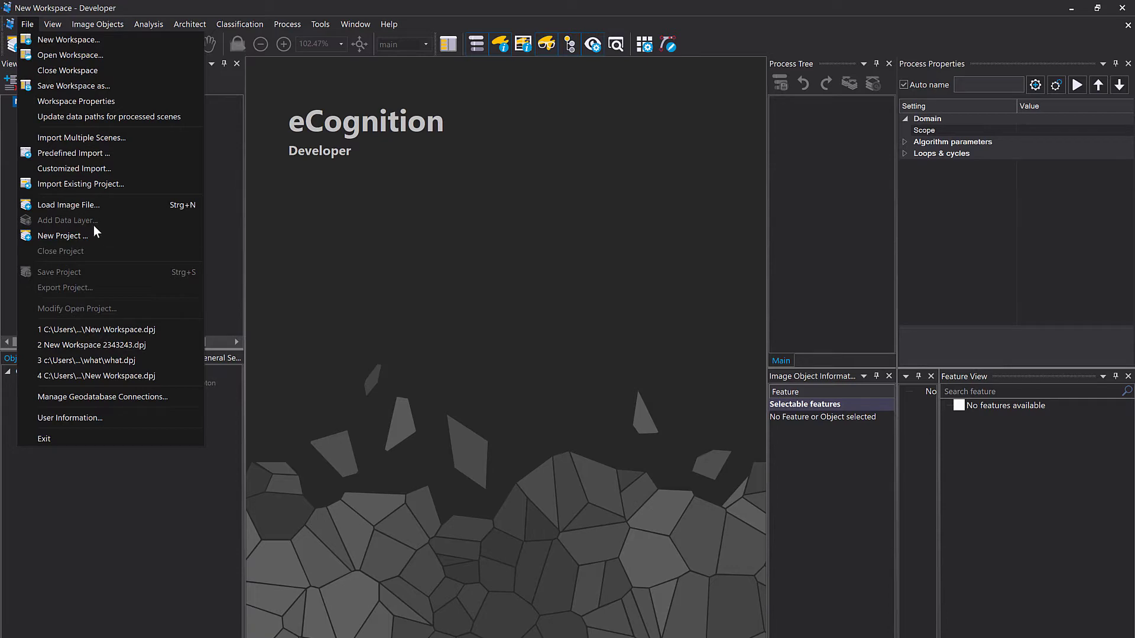
pyautogui.click(63, 235)
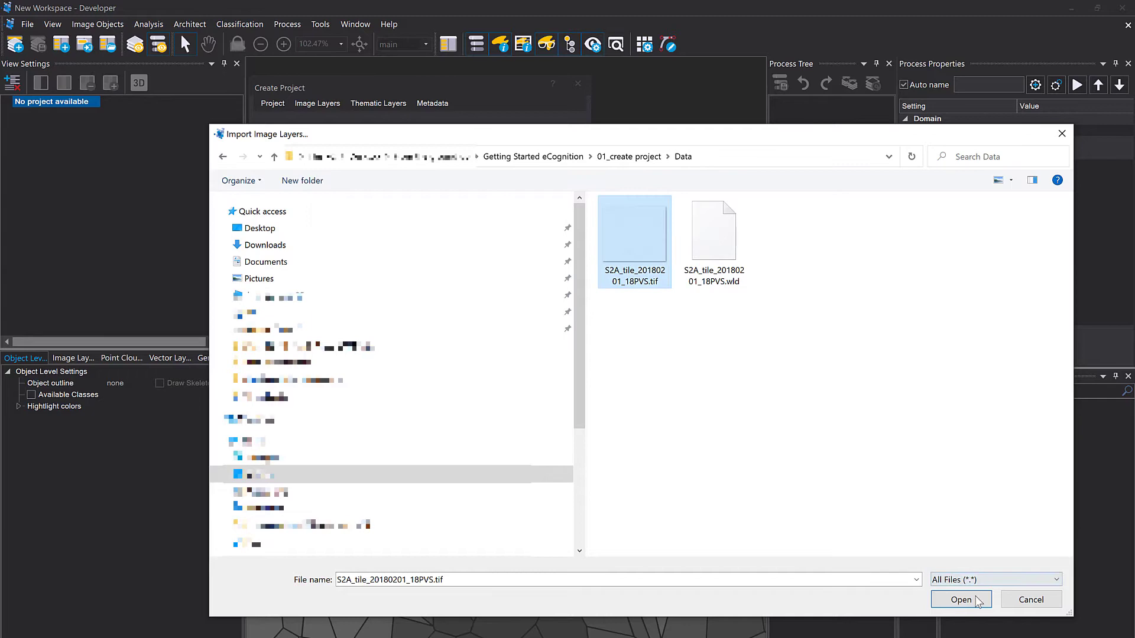
pyautogui.click(960, 599)
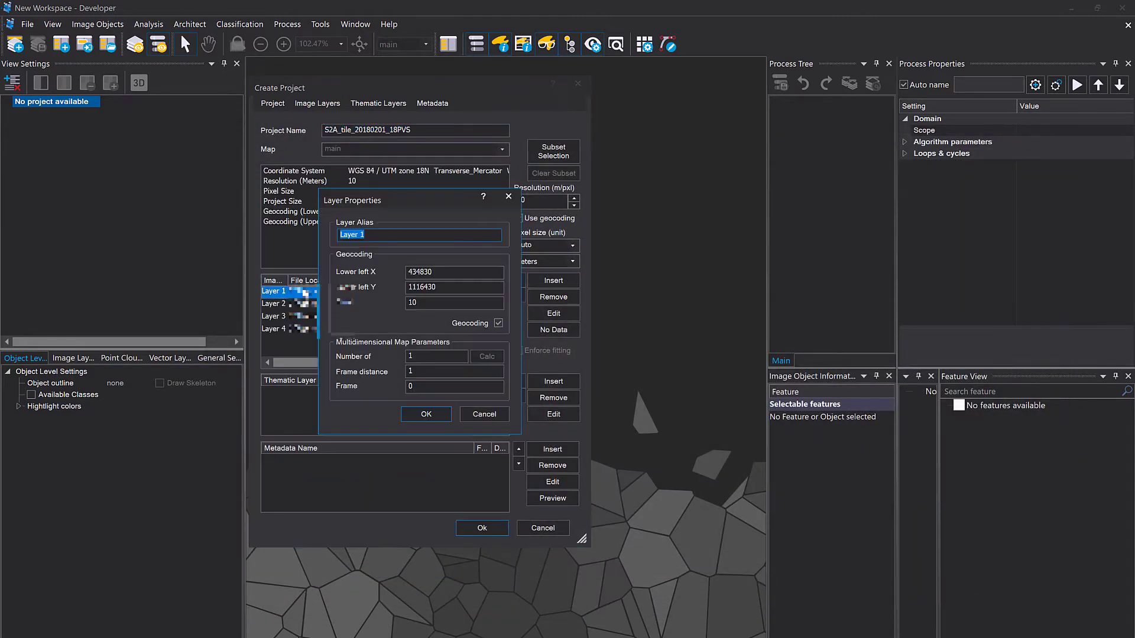
# - Name the project 'My first project' and create it with blue, green, red and nir layers
pyautogui.click(424, 414)
pyautogui.write('nir')
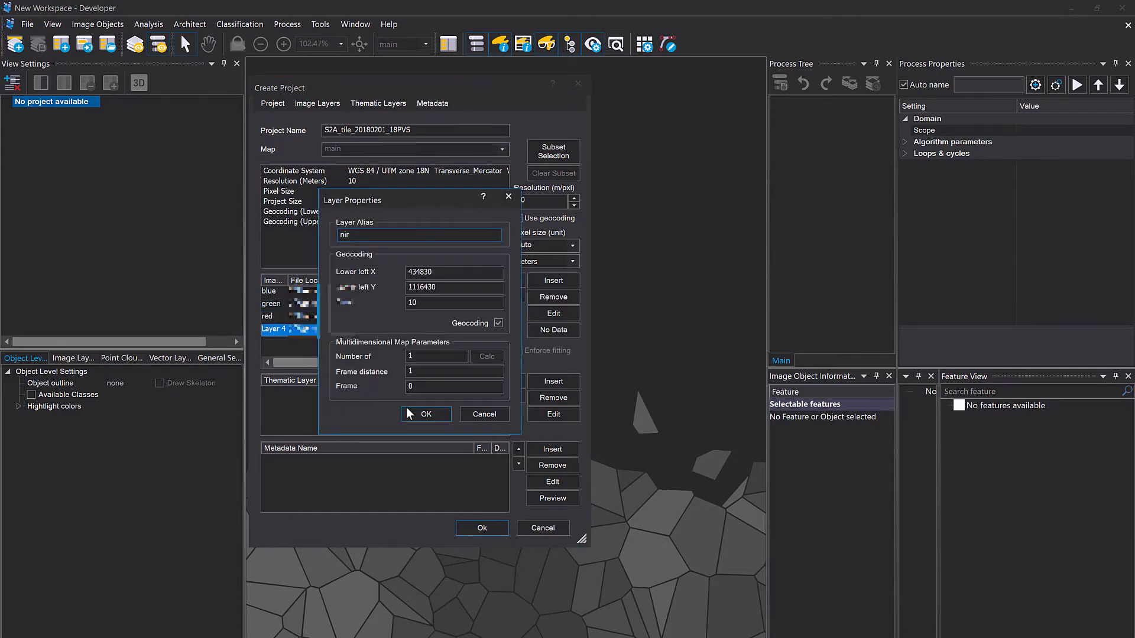
pyautogui.click(426, 413)
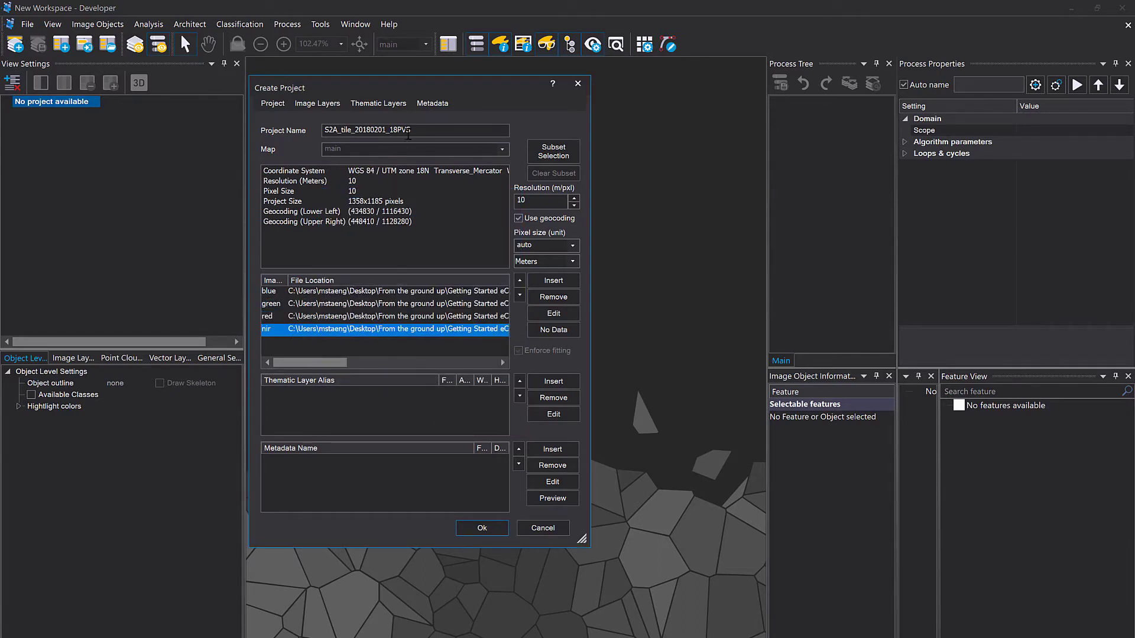
pyautogui.write('My first project')
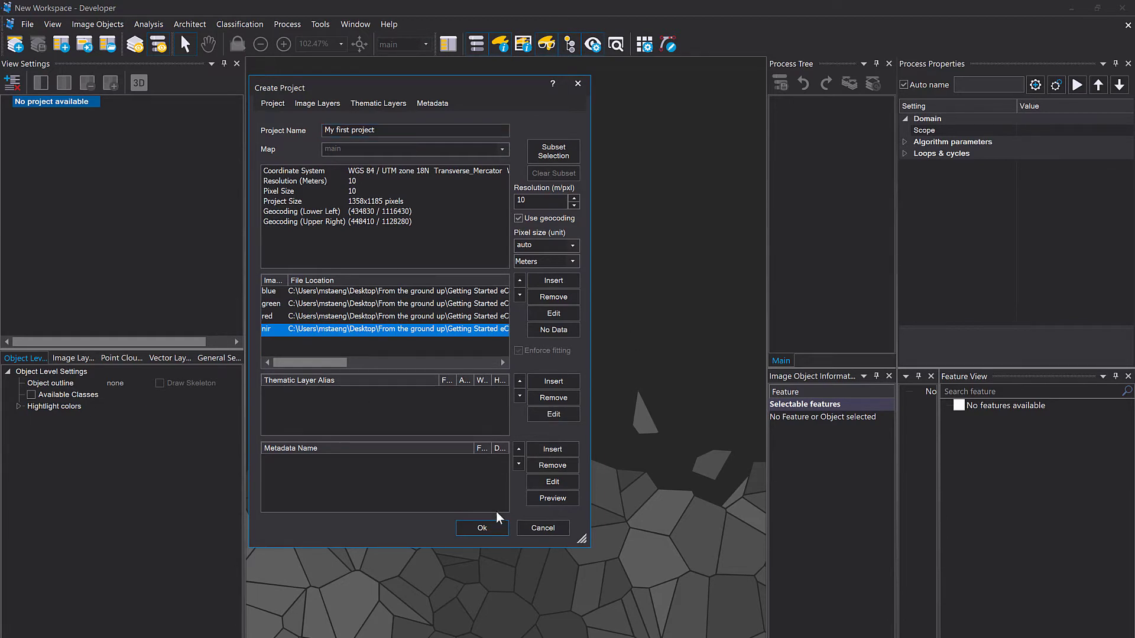
pyautogui.click(481, 527)
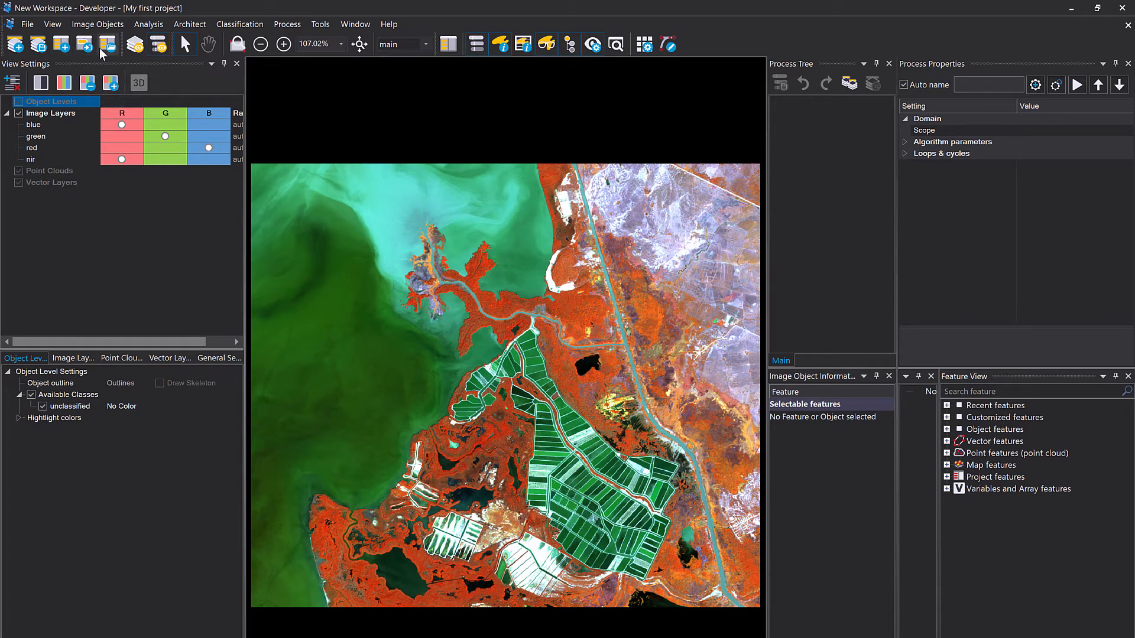
pyautogui.moveTo(37, 43)
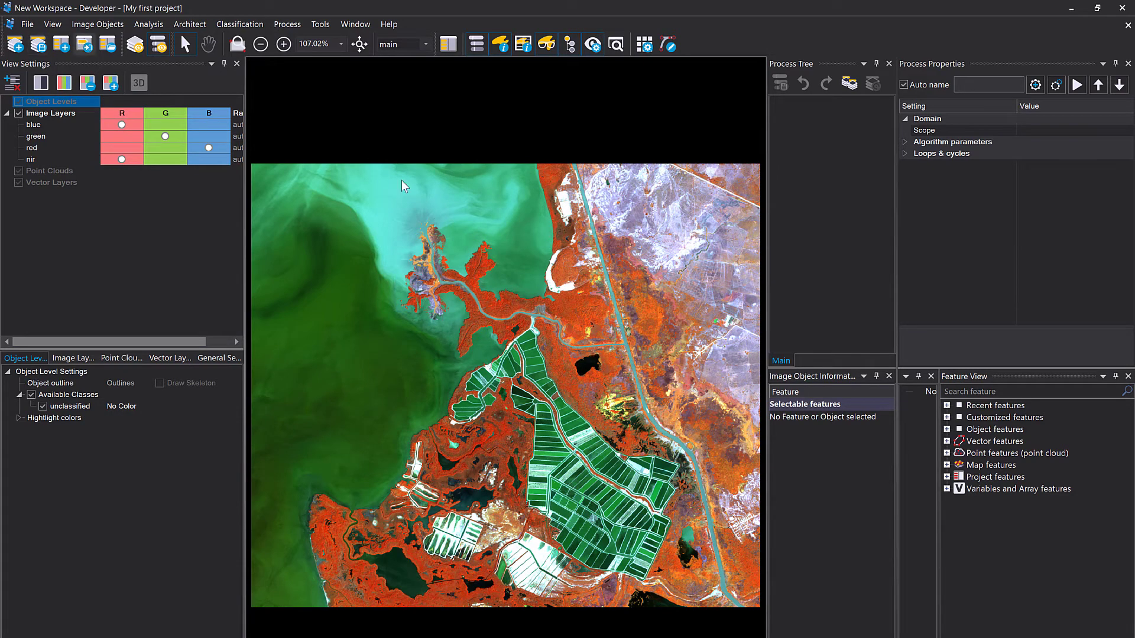
pyautogui.moveTo(290, 363)
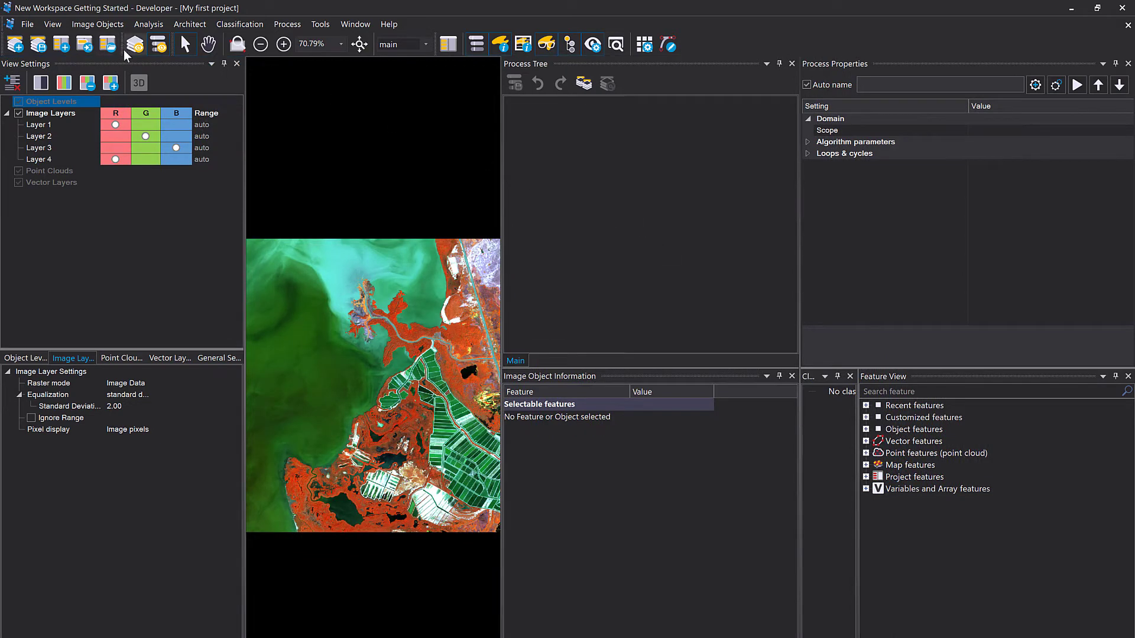
pyautogui.moveTo(135, 45)
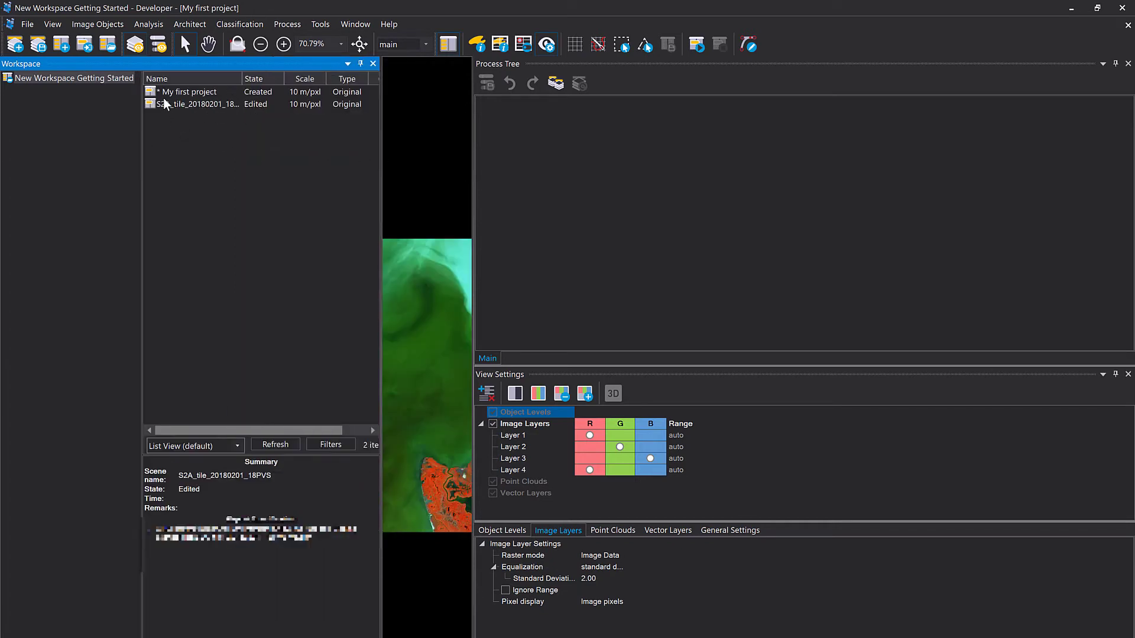
# - Select My first project and the S2A tile project in the workspace list
pyautogui.click(189, 91)
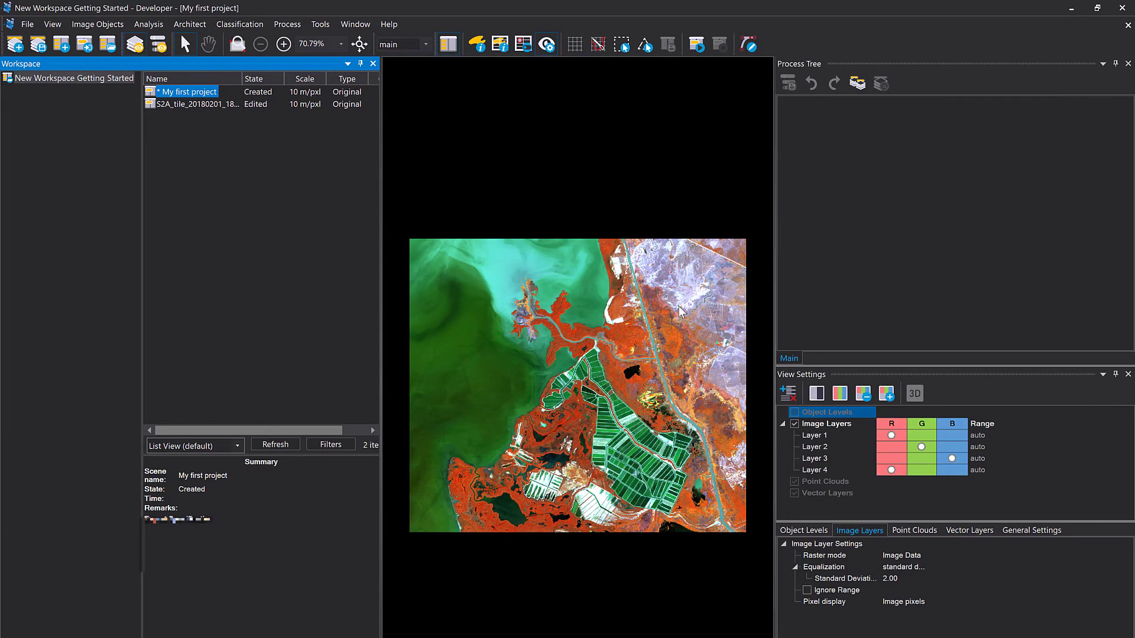
pyautogui.click(27, 23)
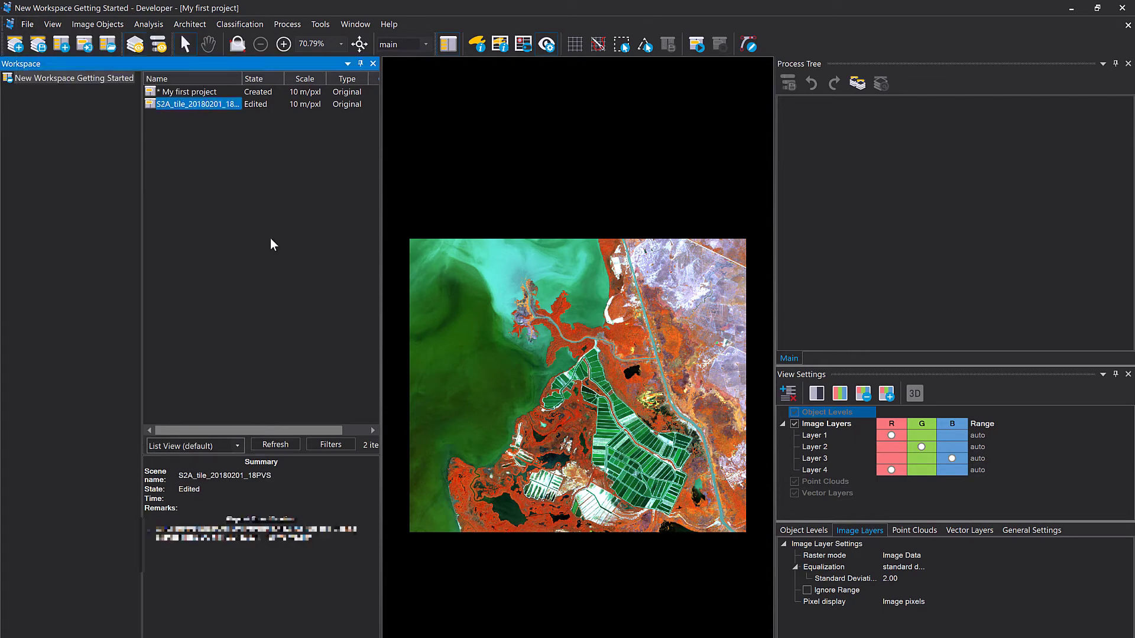
pyautogui.moveTo(1064, 36)
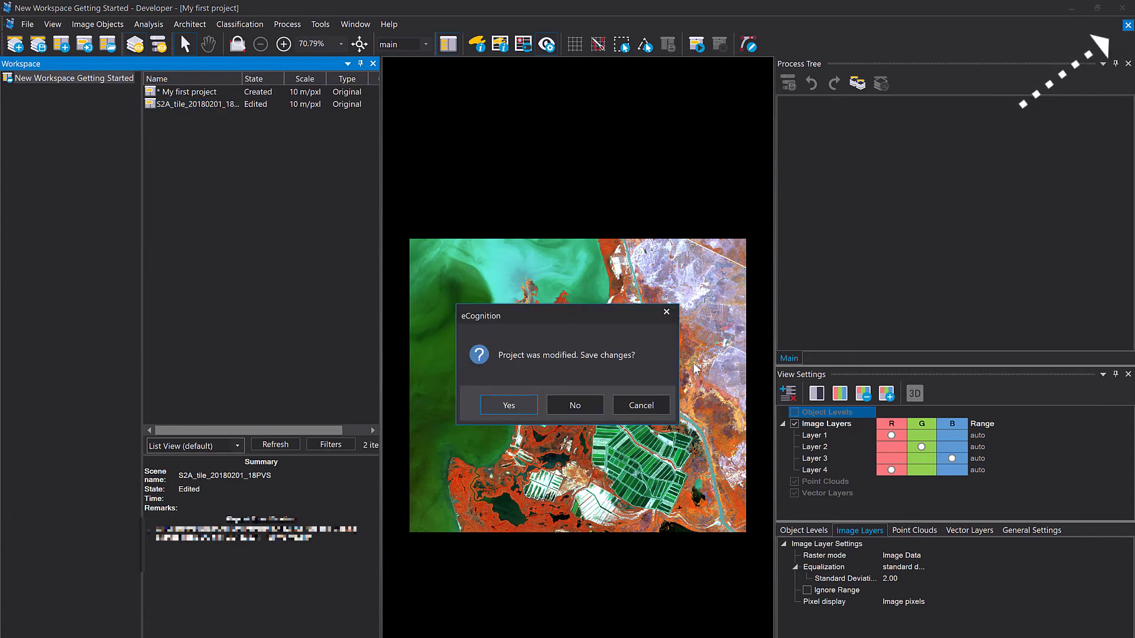
# - Close the project without saving and open the S2A tile project from the workspace
pyautogui.click(508, 404)
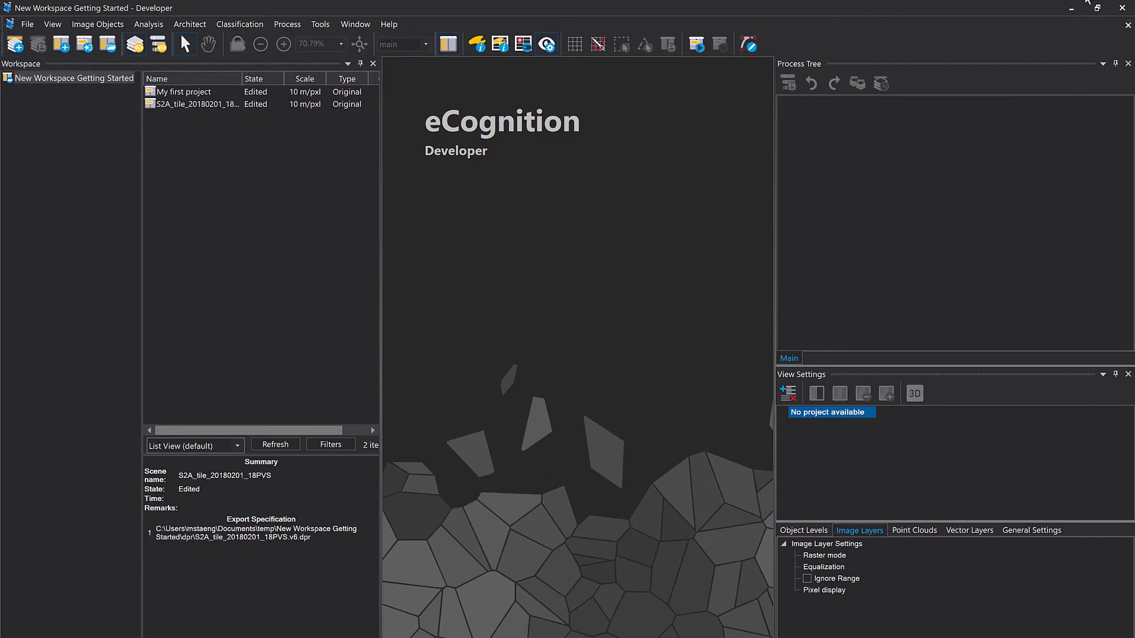
pyautogui.doubleClick(195, 104)
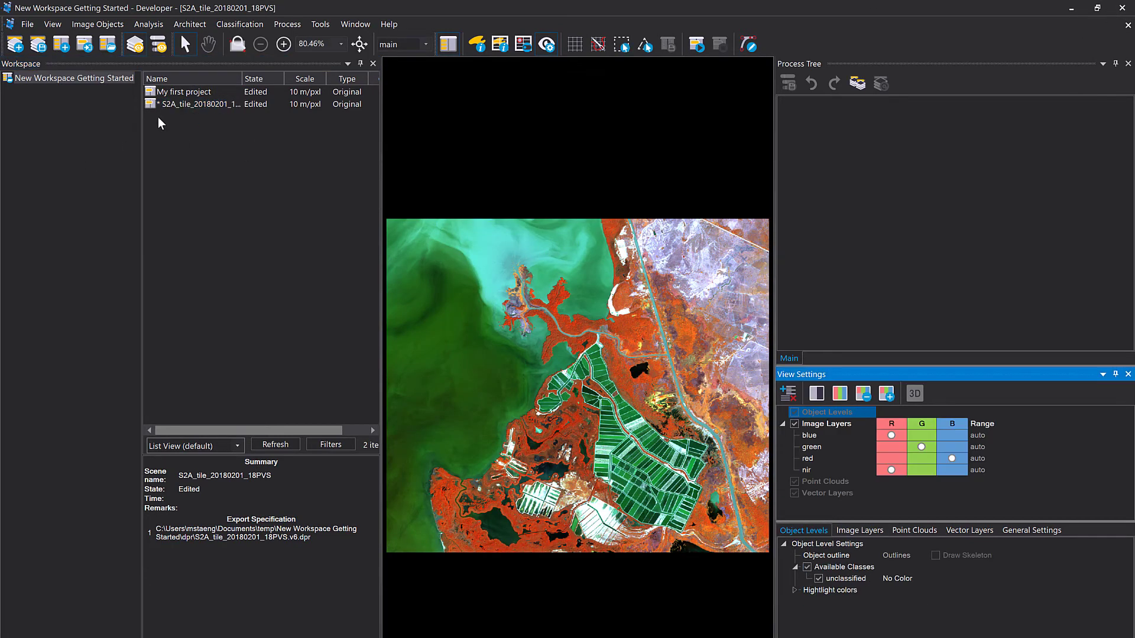
pyautogui.moveTo(565, 283)
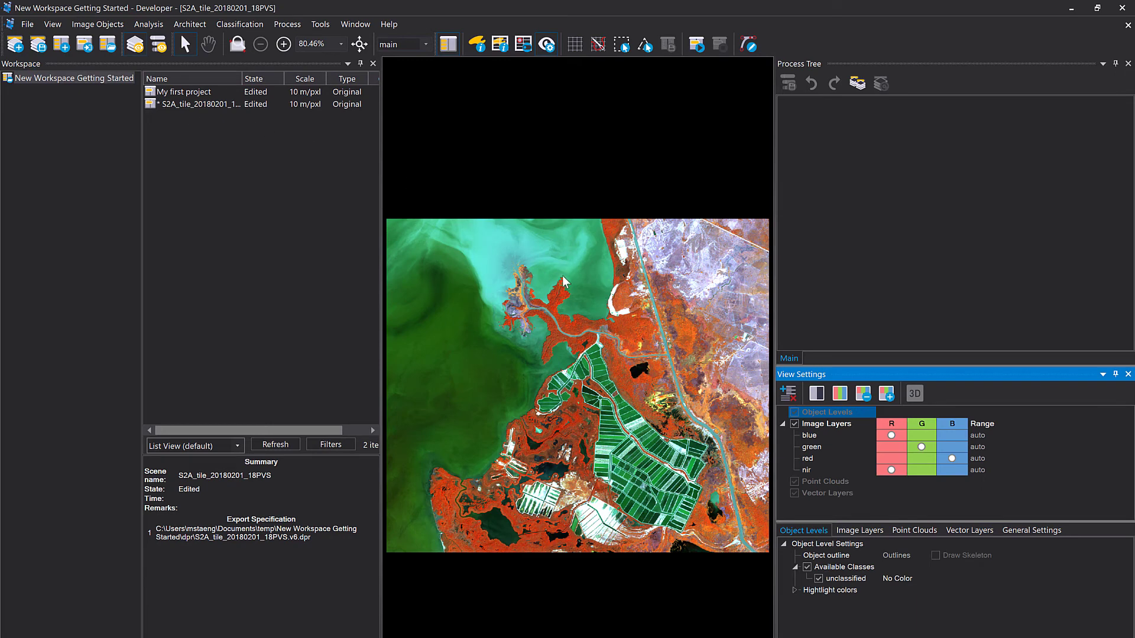
pyautogui.moveTo(436, 240)
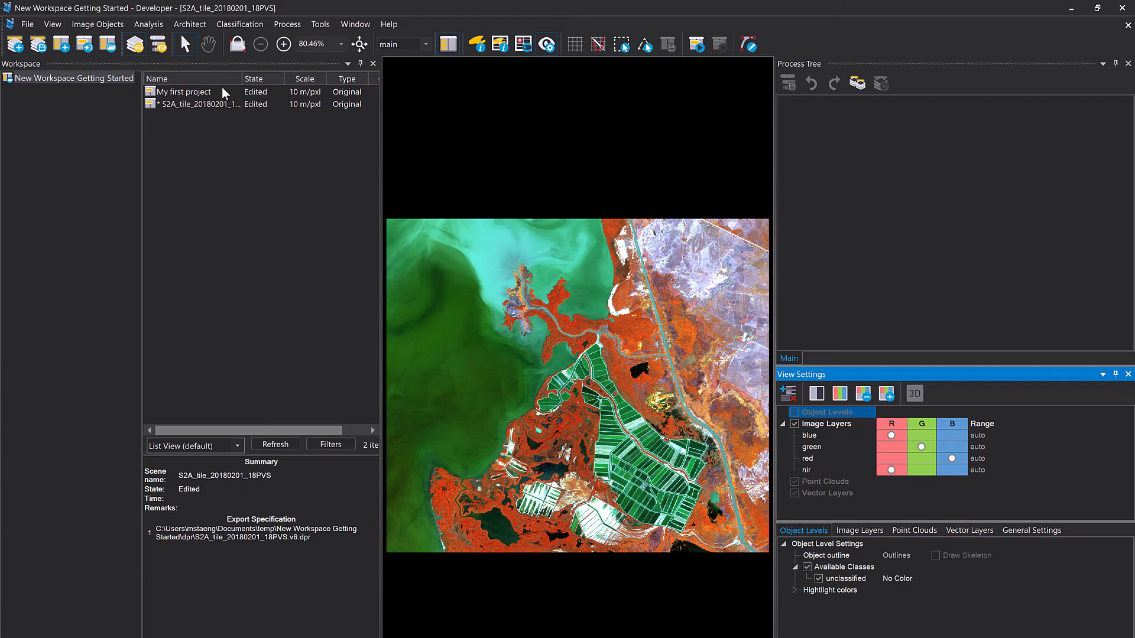
pyautogui.moveTo(186, 111)
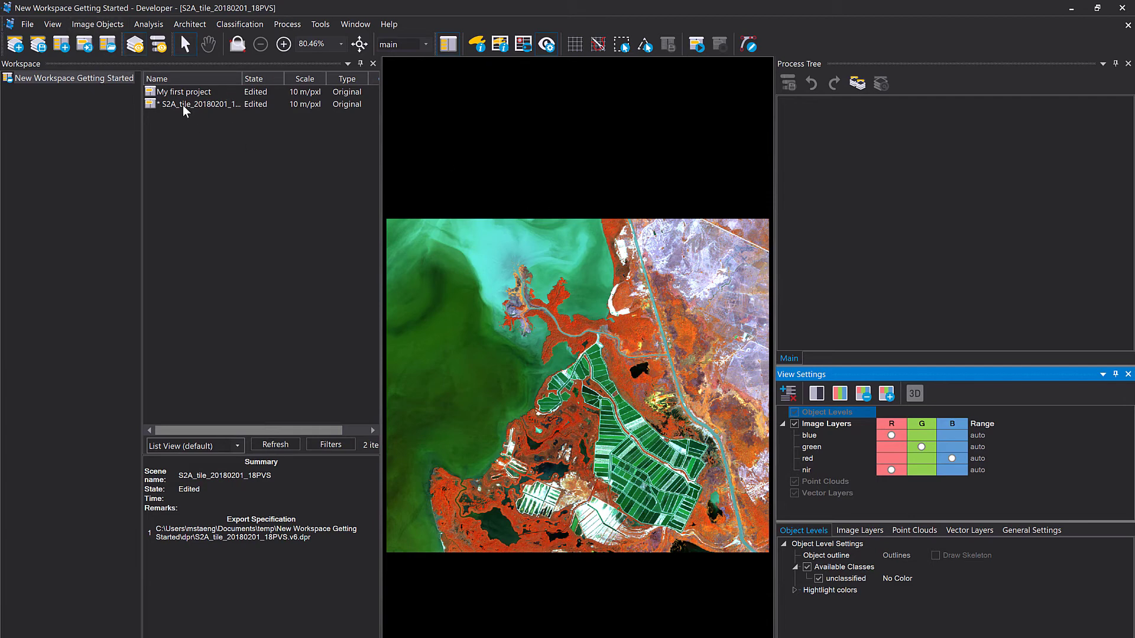
# - Rename the S2A project to 'My first drag and drop project' via Modify
pyautogui.rightClick(200, 104)
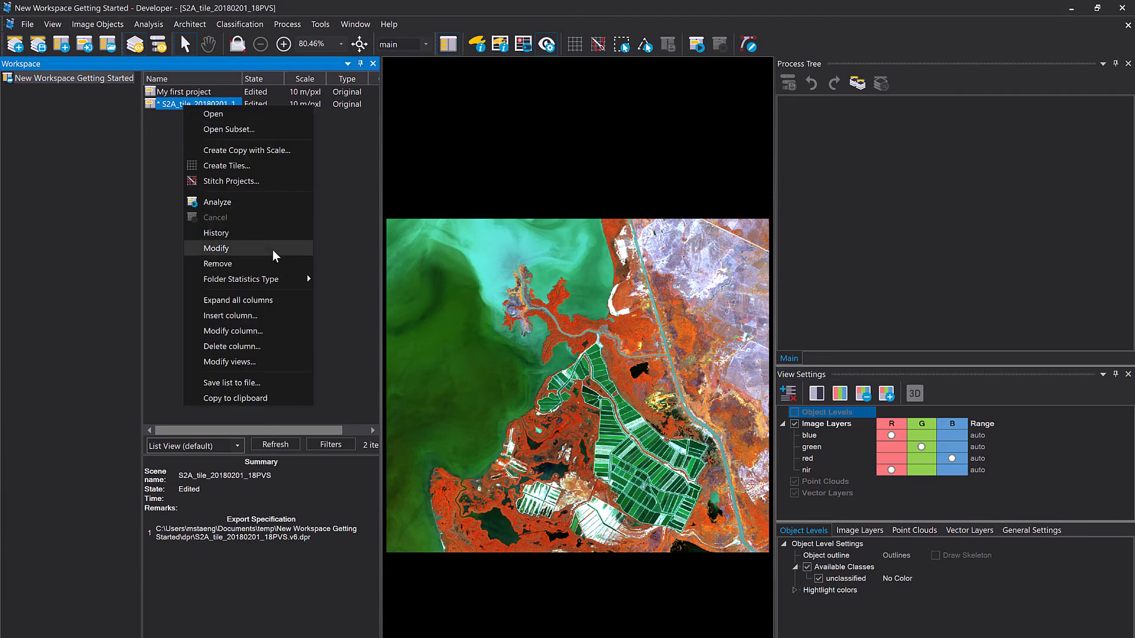
pyautogui.click(218, 249)
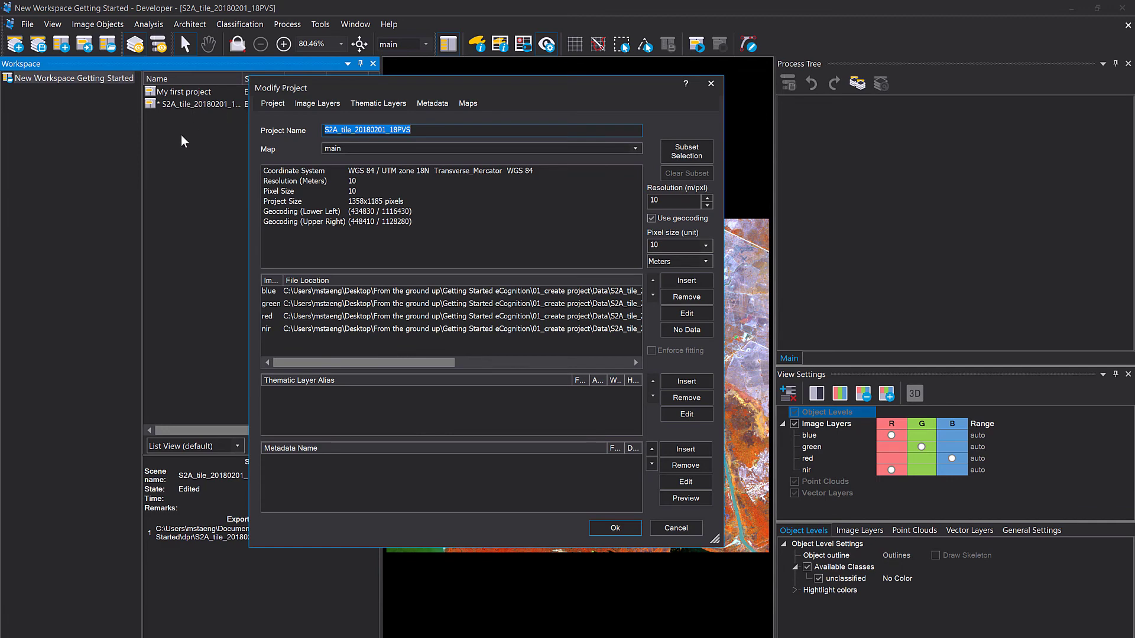
pyautogui.write('My first drag and drop')
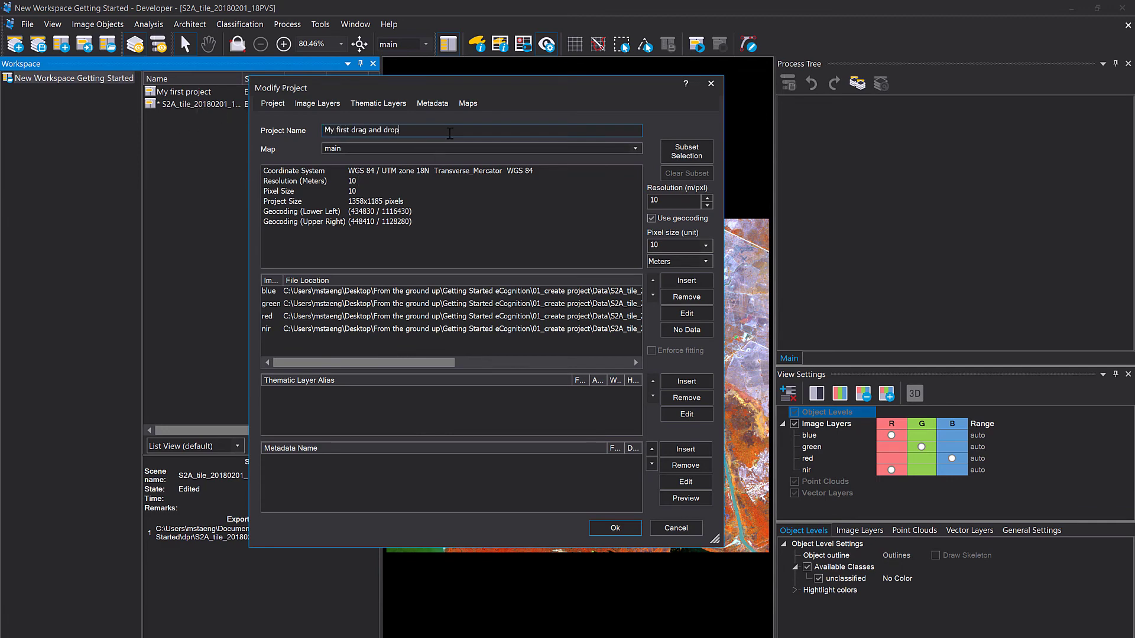
pyautogui.click(613, 527)
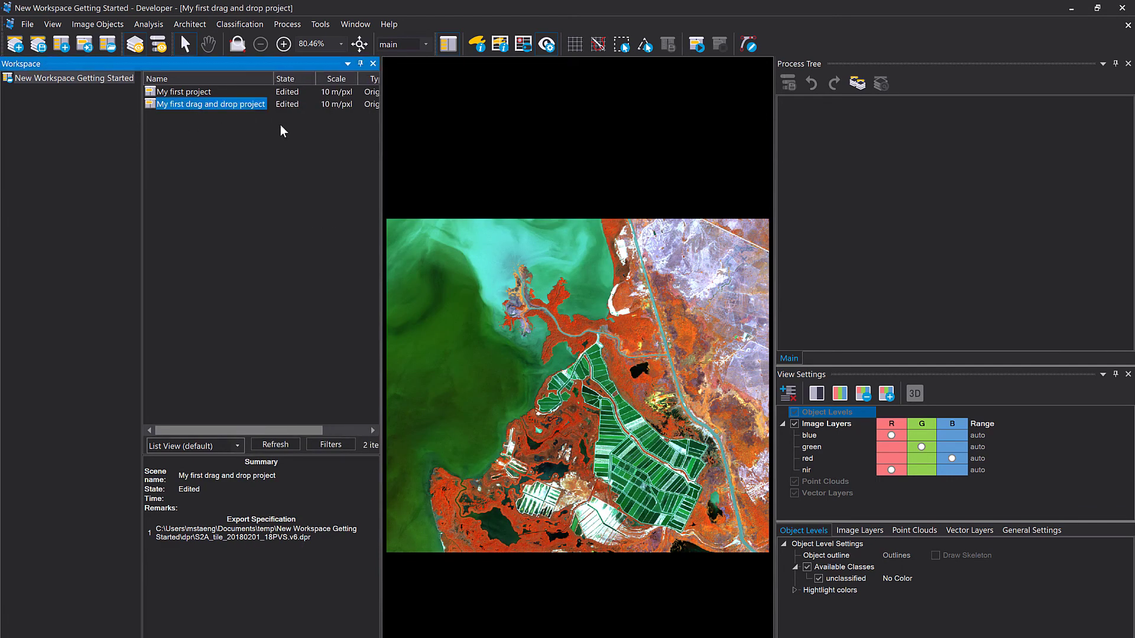